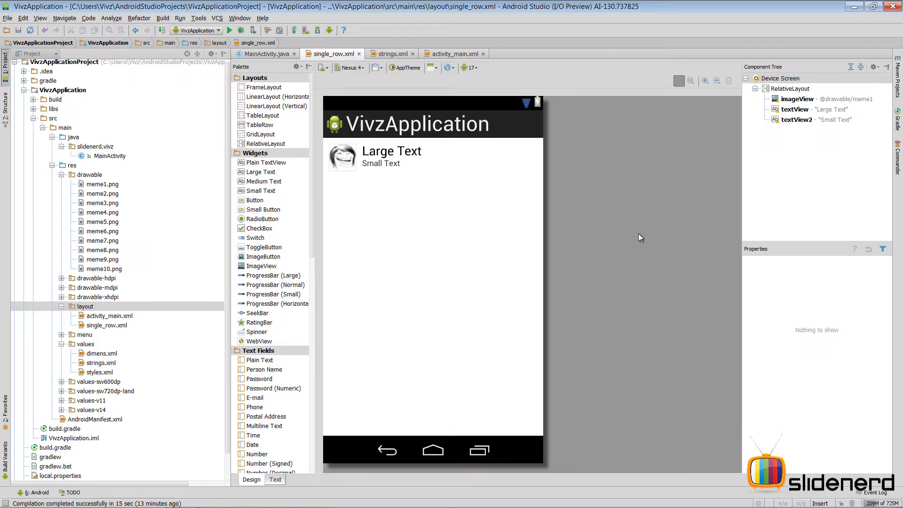
{"action": "mouse_move", "coordinate": [608, 236]}
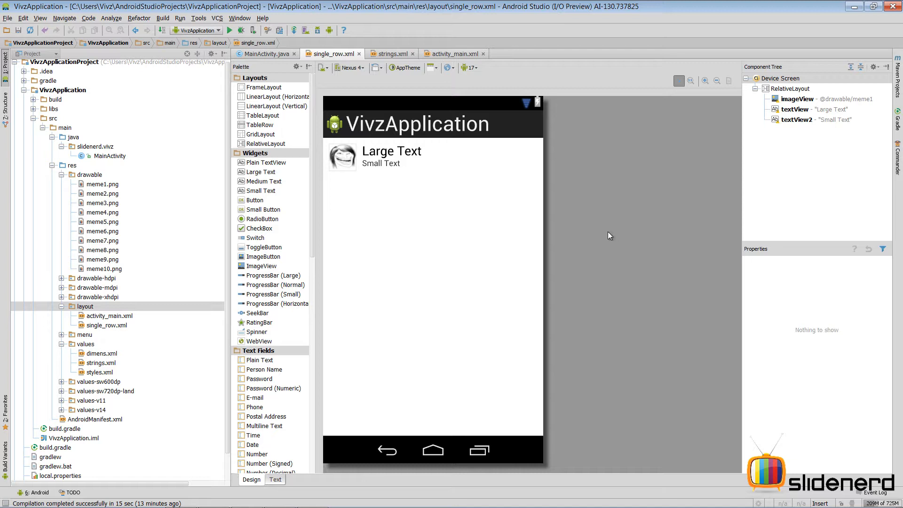
{"action": "mouse_move", "coordinate": [605, 235]}
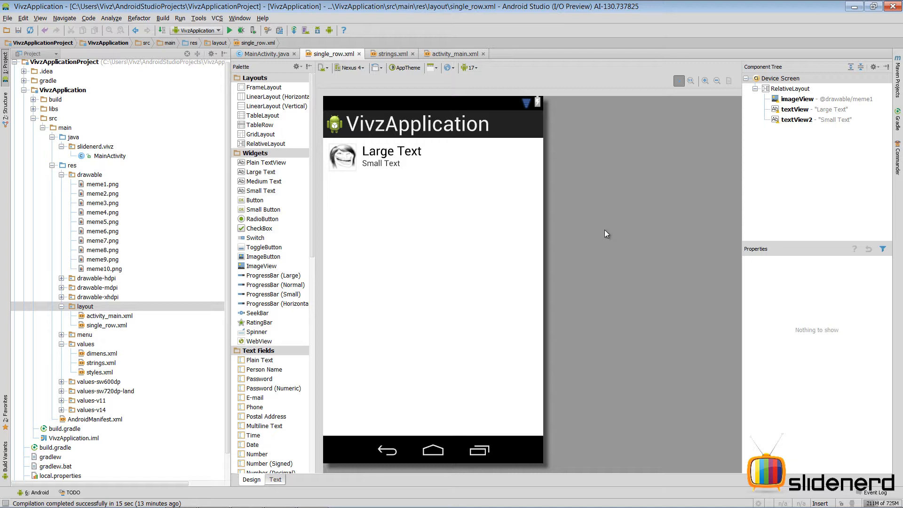
{"action": "mouse_move", "coordinate": [436, 157]}
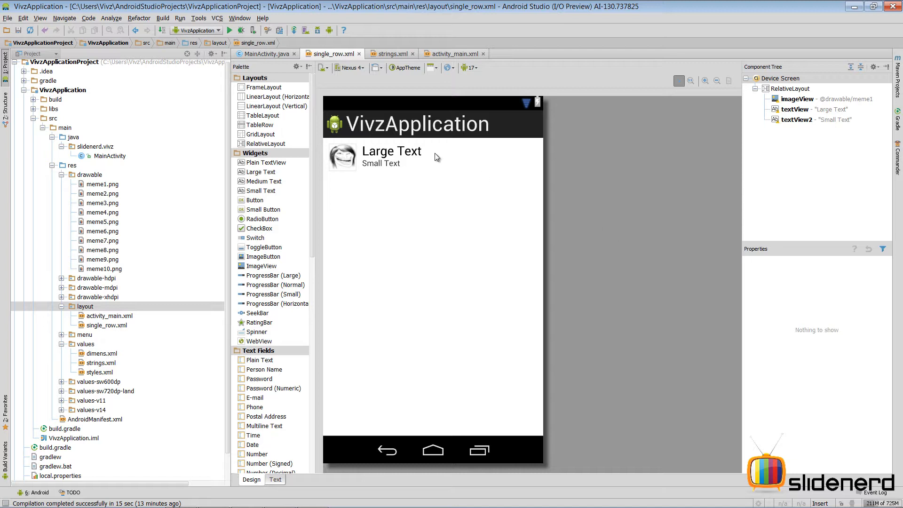
Step: Review strings.xml arrays and the single_row layout's Small Text view, then return to MainActivity.java
{"action": "left_click", "coordinate": [391, 53]}
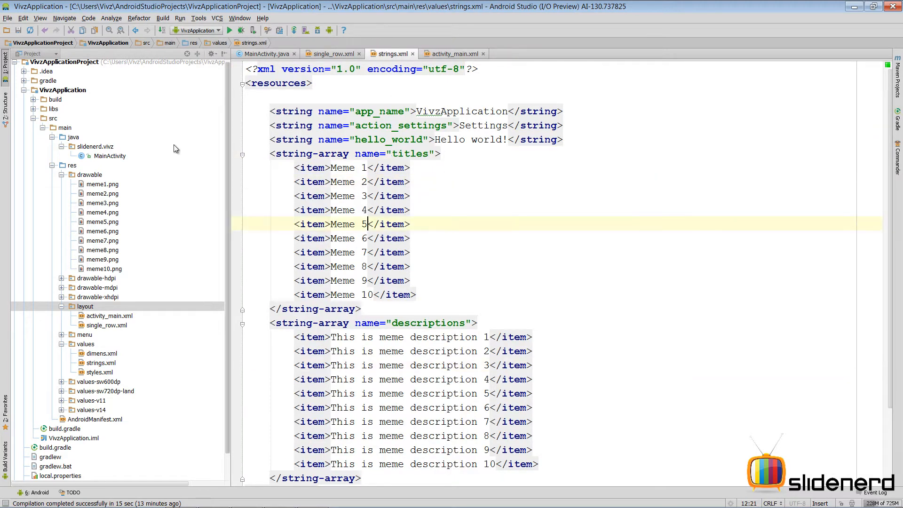
{"action": "left_click", "coordinate": [102, 259]}
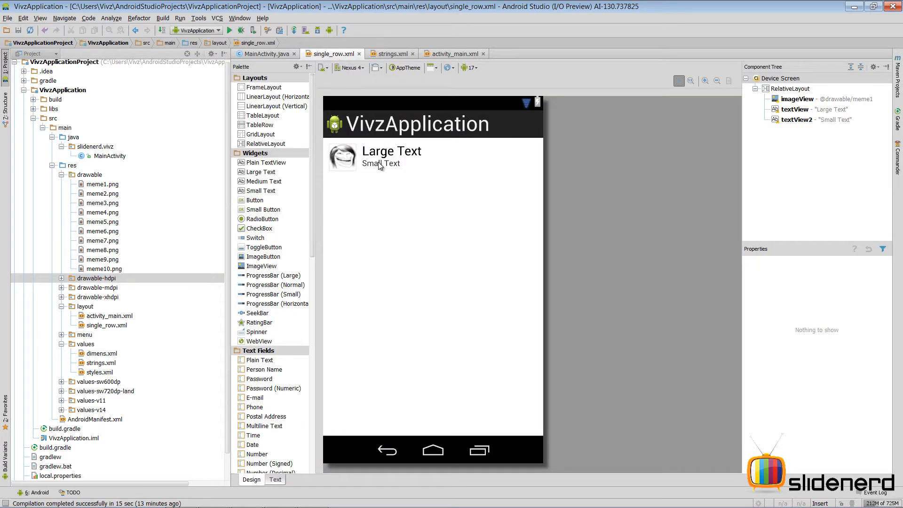
{"action": "left_click", "coordinate": [380, 163]}
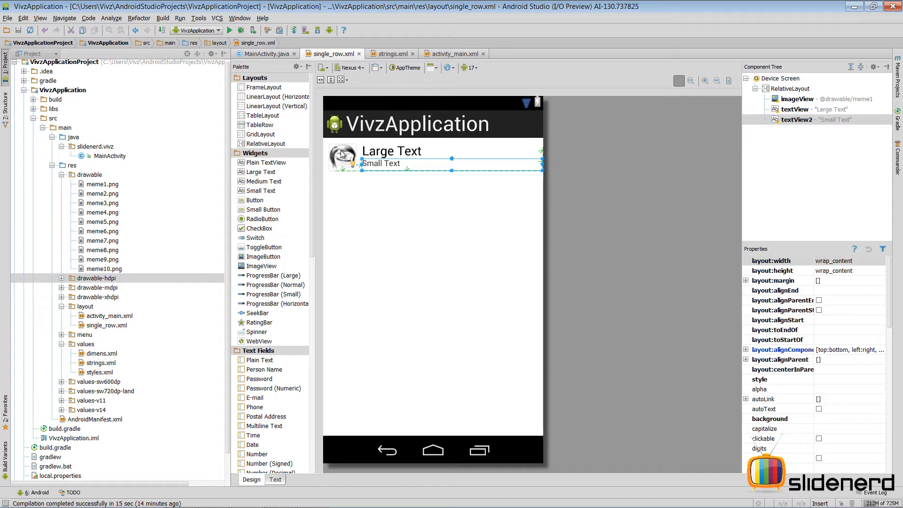
{"action": "left_click", "coordinate": [265, 54]}
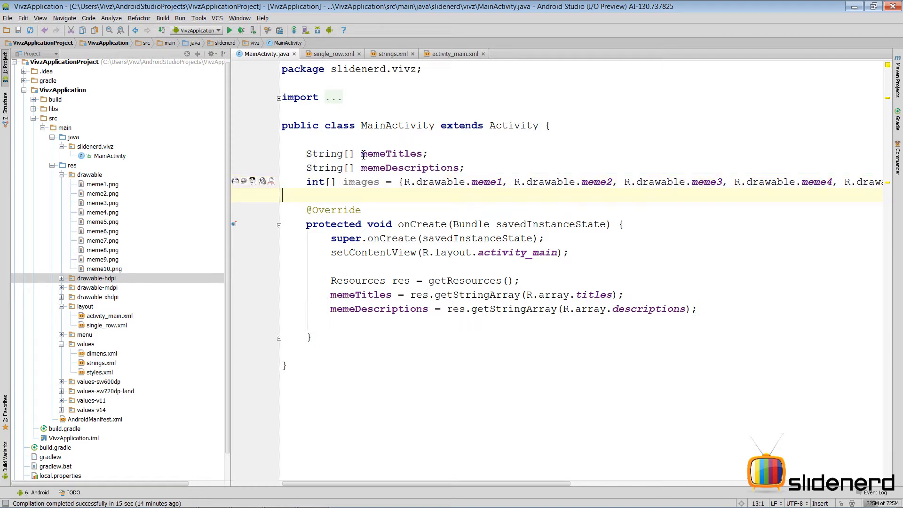
Step: Place a ListView at the top-left of activity_main.xml and view its XML
{"action": "left_click", "coordinate": [453, 54]}
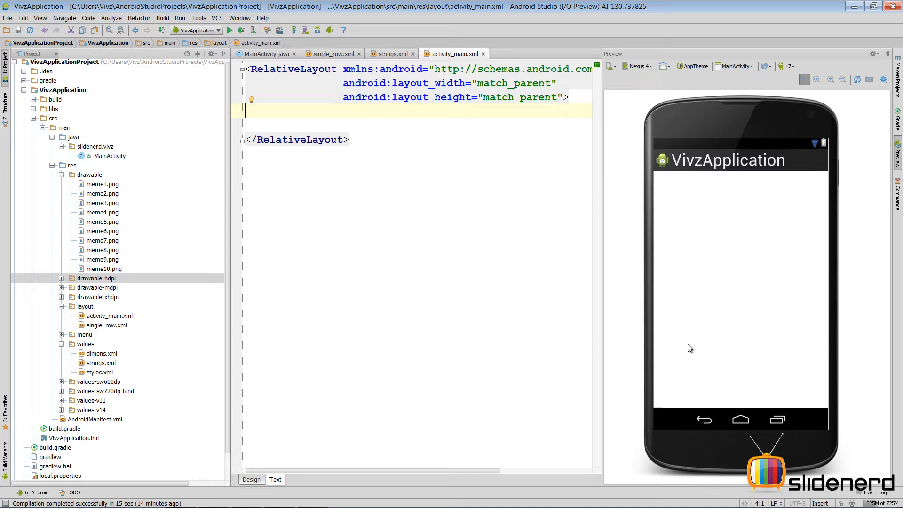
{"action": "mouse_move", "coordinate": [626, 268]}
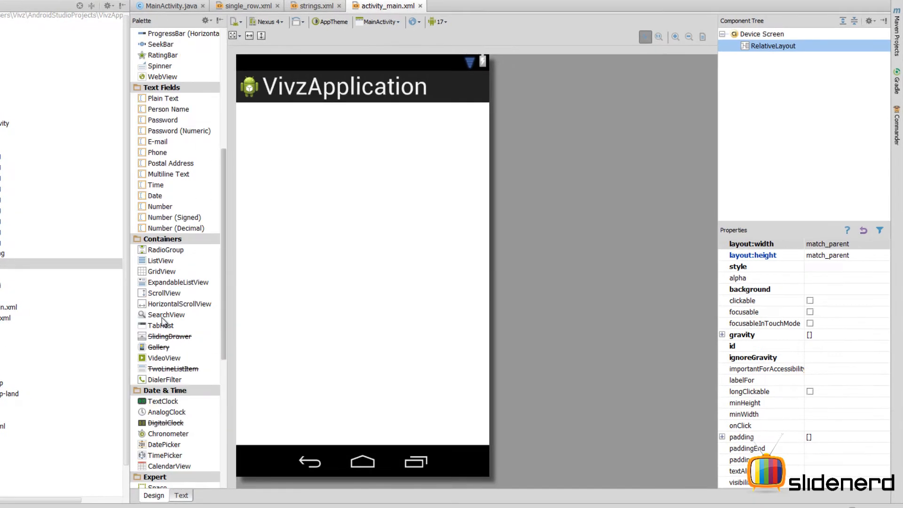
{"action": "left_click_drag", "start_coordinate": [160, 261], "coordinate": [265, 239]}
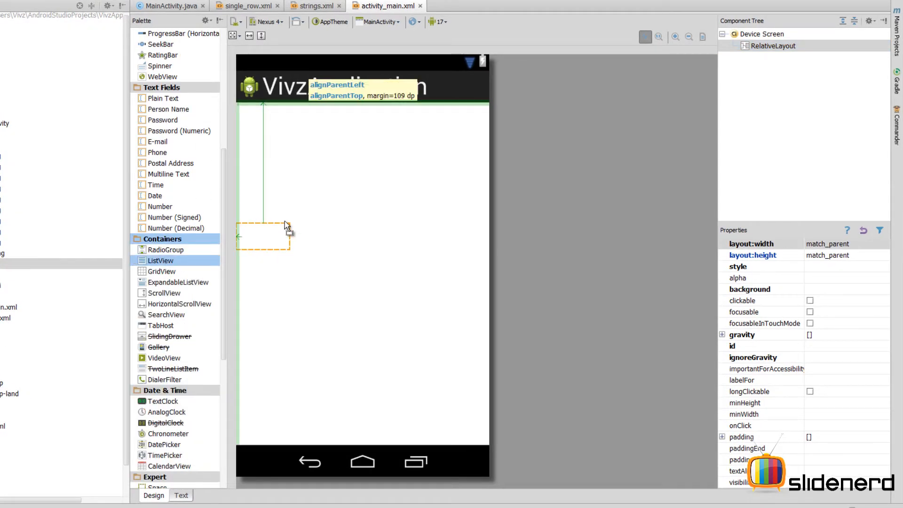
{"action": "left_click", "coordinate": [264, 236]}
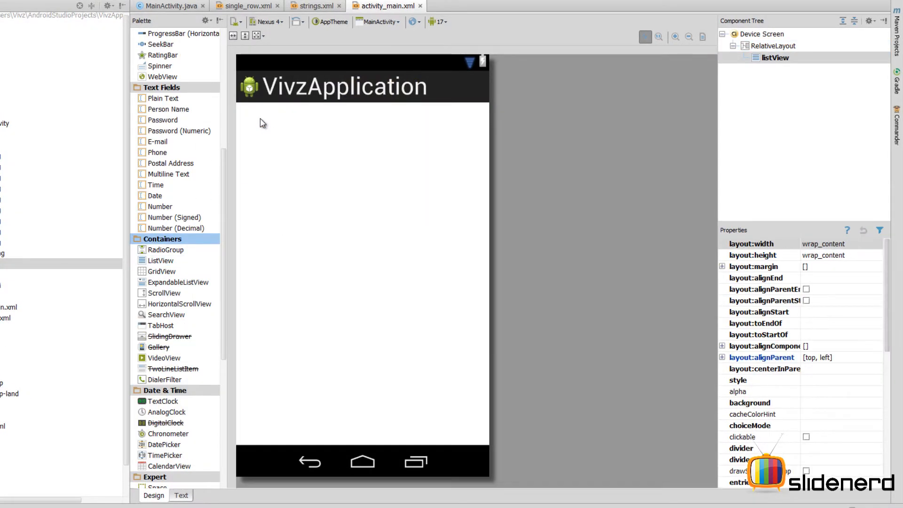
{"action": "left_click", "coordinate": [181, 495]}
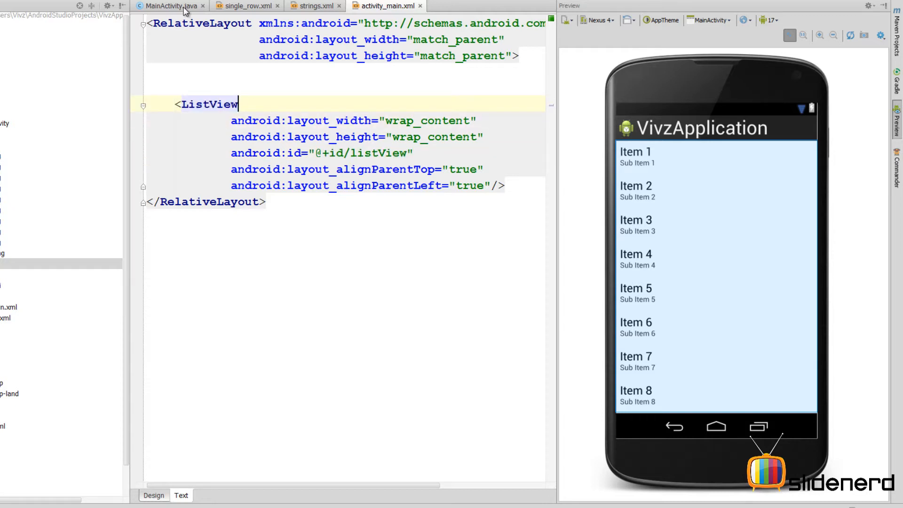
Step: Declare 'ListView list;' and assign it (ListView) findViewById(R.id.listView) in onCreate
{"action": "left_click", "coordinate": [170, 6]}
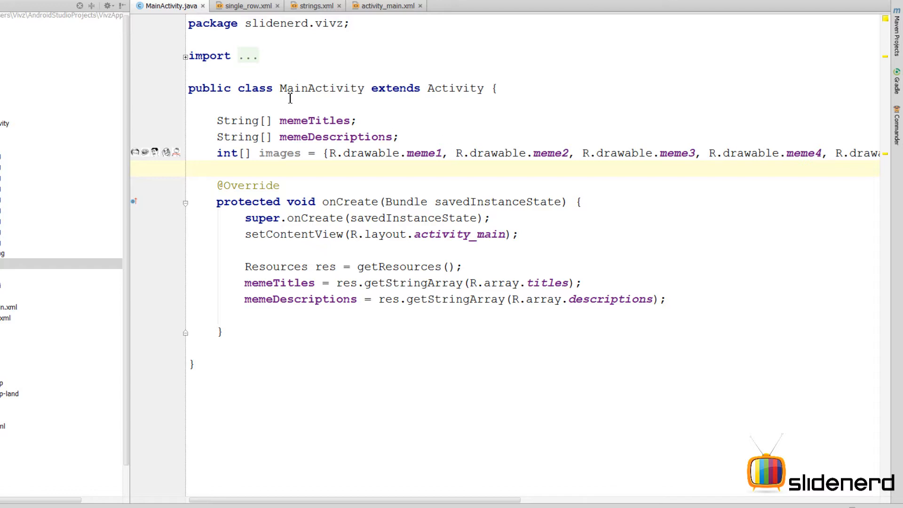
{"action": "type", "text": "ListView list;"}
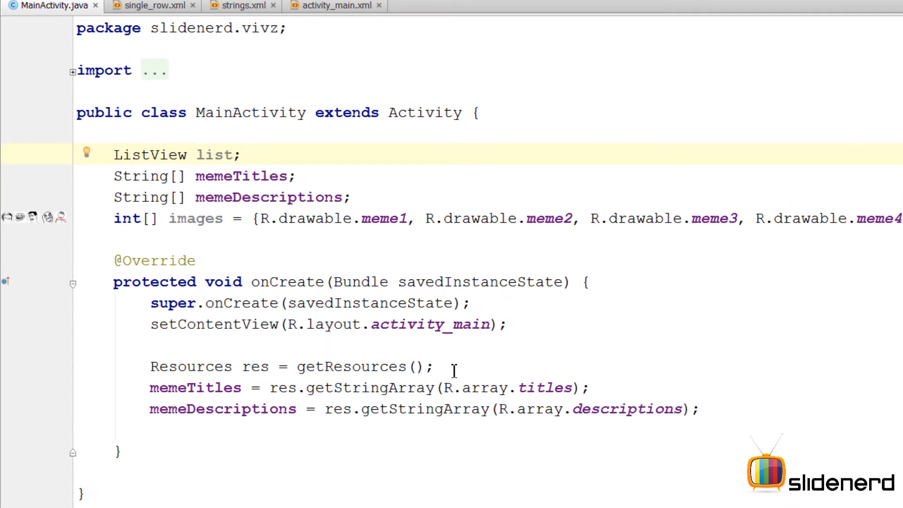
{"action": "type", "text": "list=findViewById("}
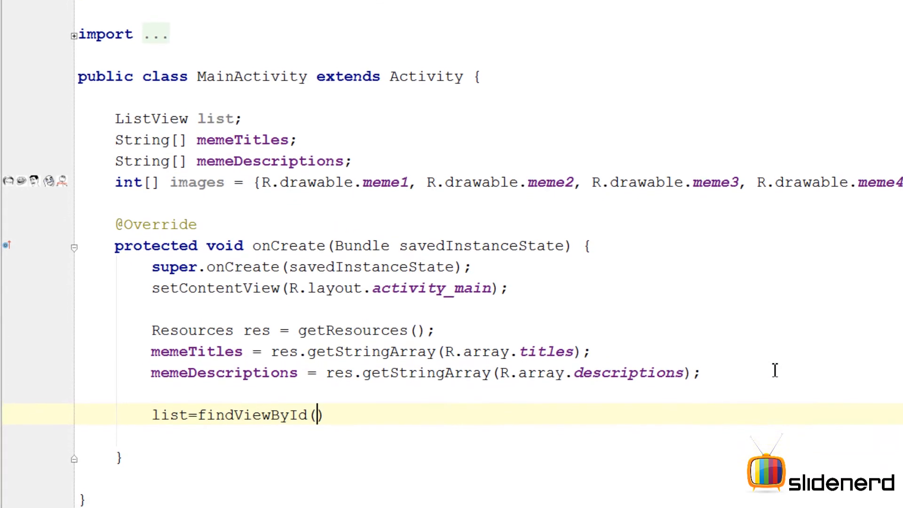
{"action": "type", "text": "R.id.listView"}
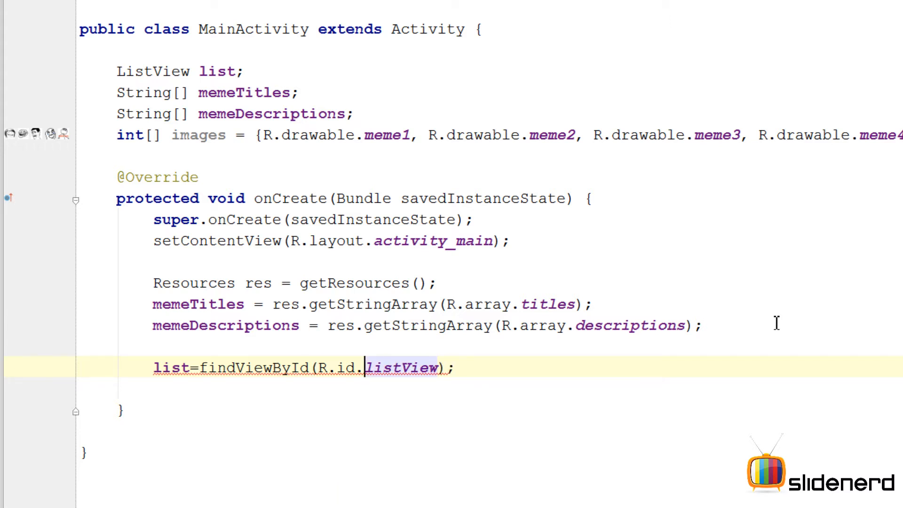
{"action": "type", "text": "(ListView)"}
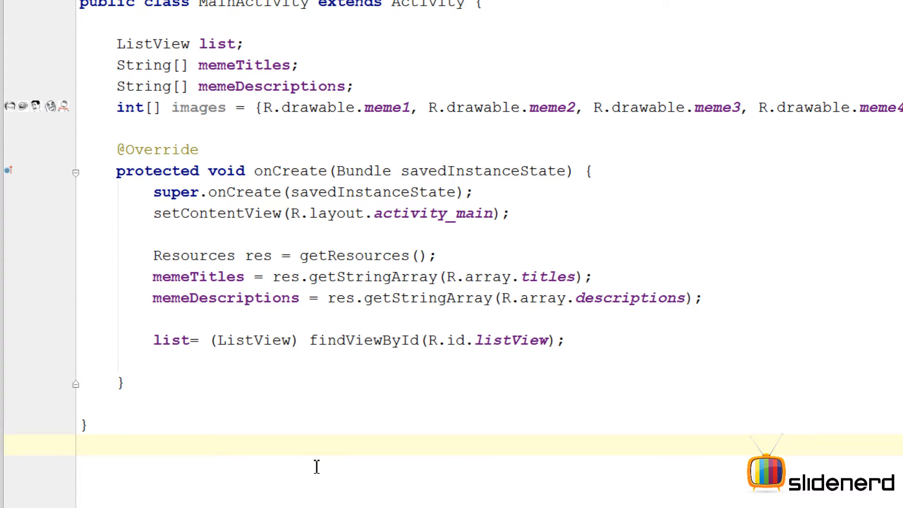
Step: Write 'class VivzAdapter extends ArrayAdapter<String>' with an empty body below MainActivity
{"action": "type", "text": "class"}
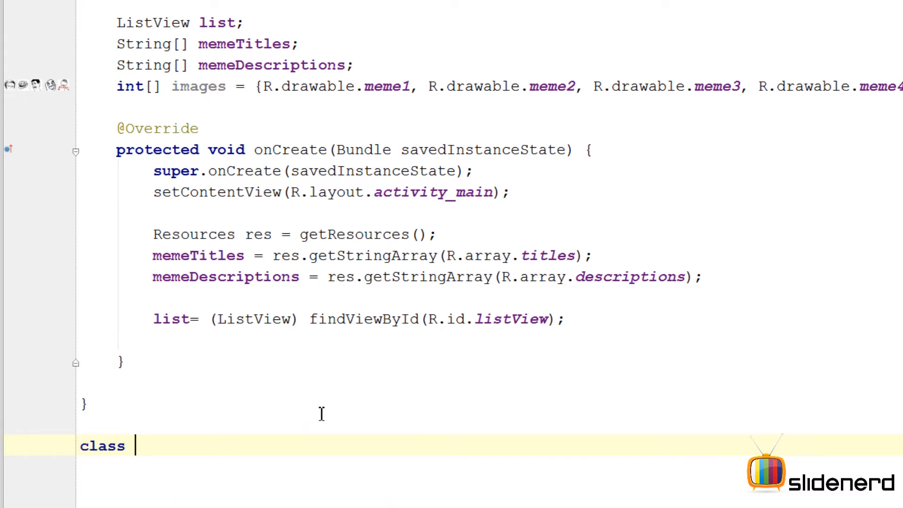
{"action": "type", "text": "VivzAdapter extends A"}
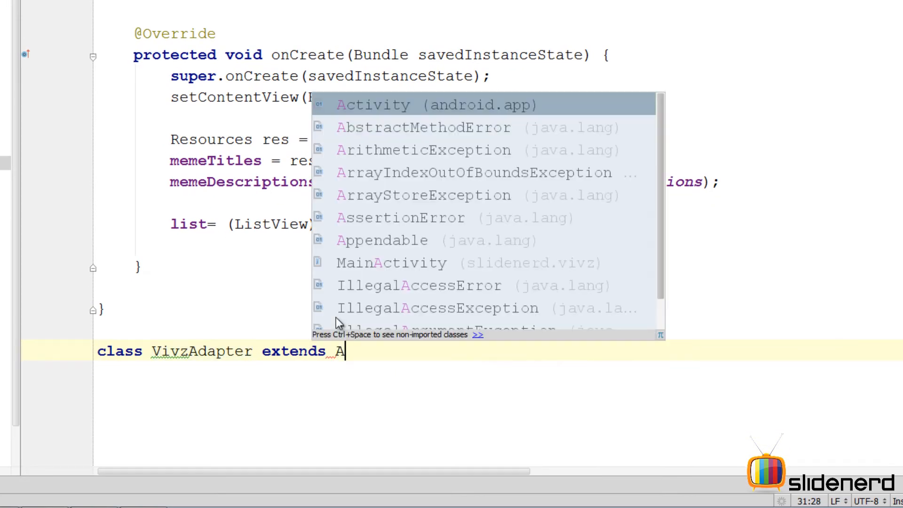
{"action": "type", "text": "rrayAdapter<String>"}
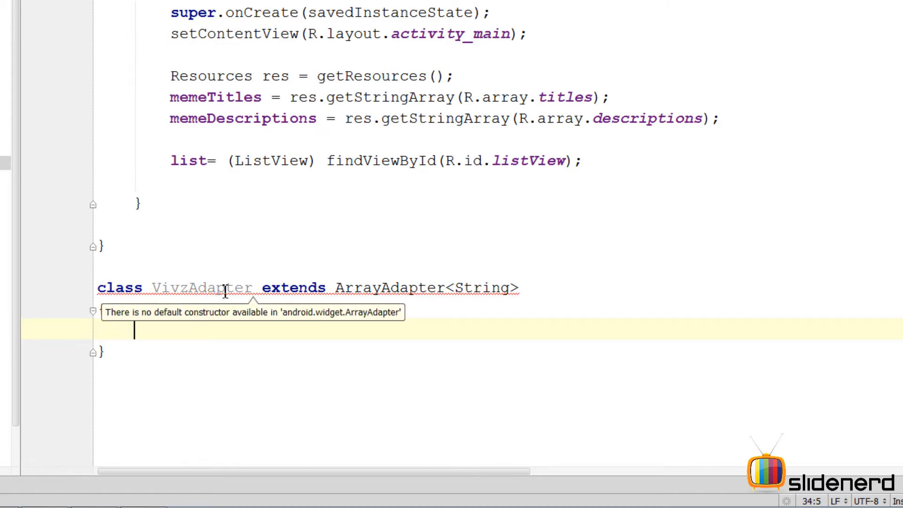
{"action": "mouse_move", "coordinate": [184, 325]}
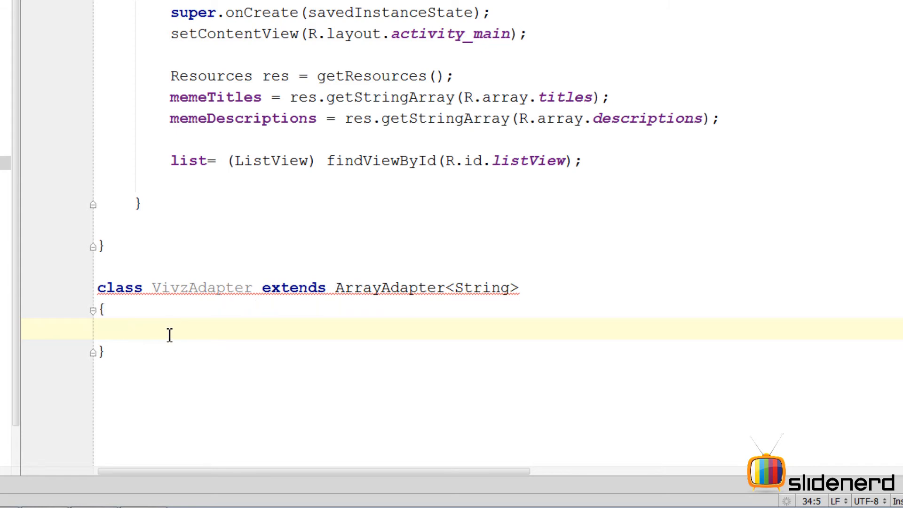
{"action": "double_click", "coordinate": [390, 288]}
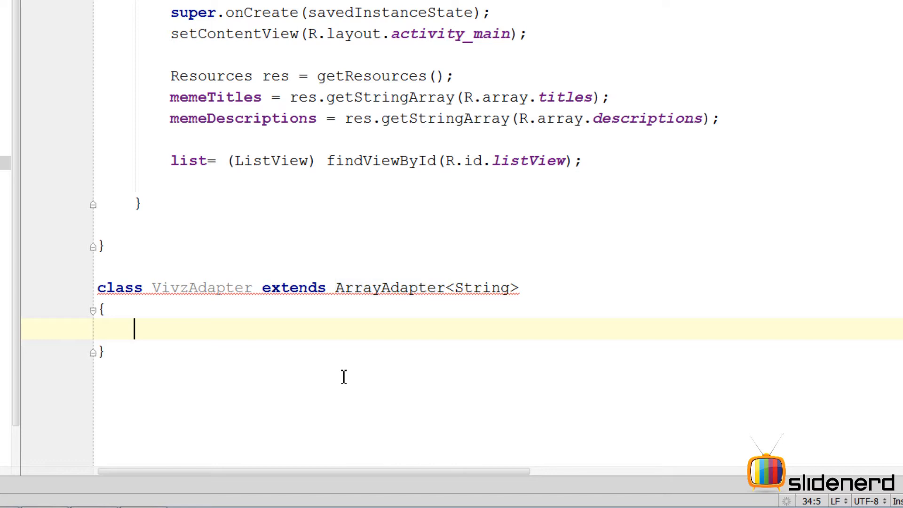
{"action": "mouse_move", "coordinate": [696, 331]}
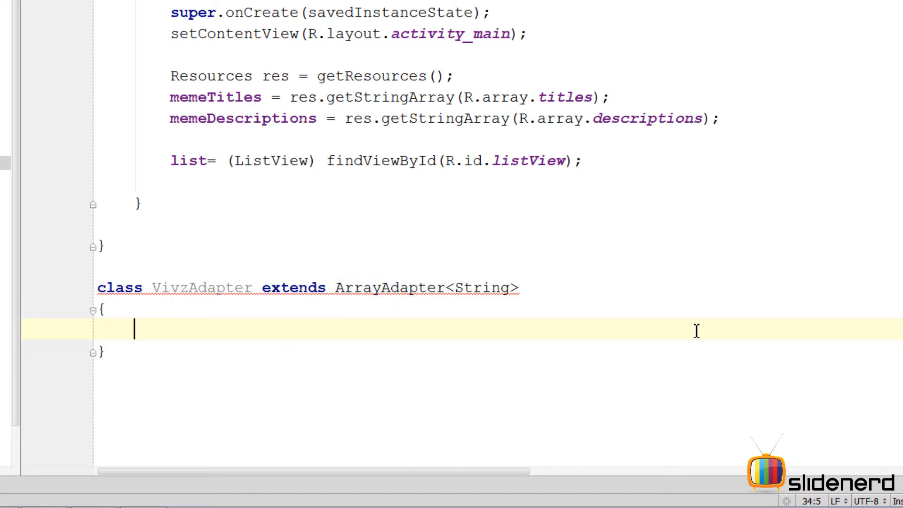
Step: Write constructor VivzAdapter(Context c) calling super(c, R.layout.single_row)
{"action": "type", "text": "VivzAdapter("}
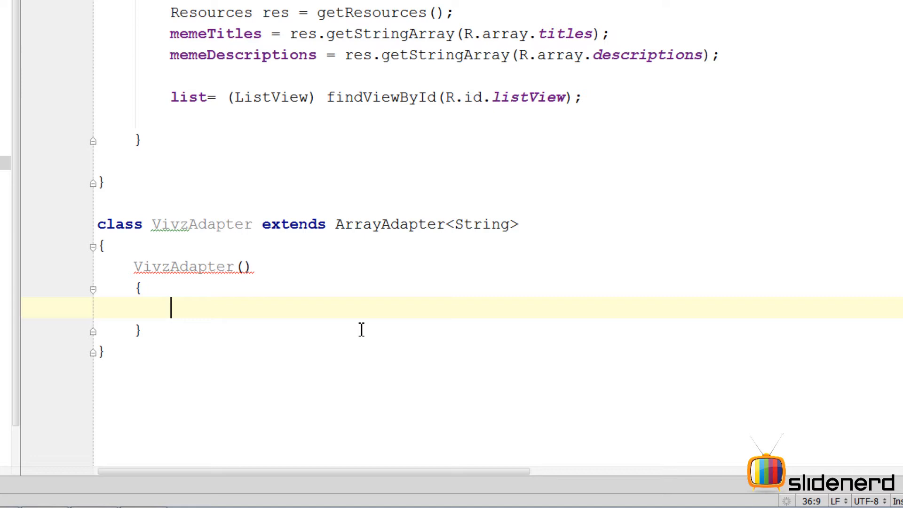
{"action": "type", "text": "super()"}
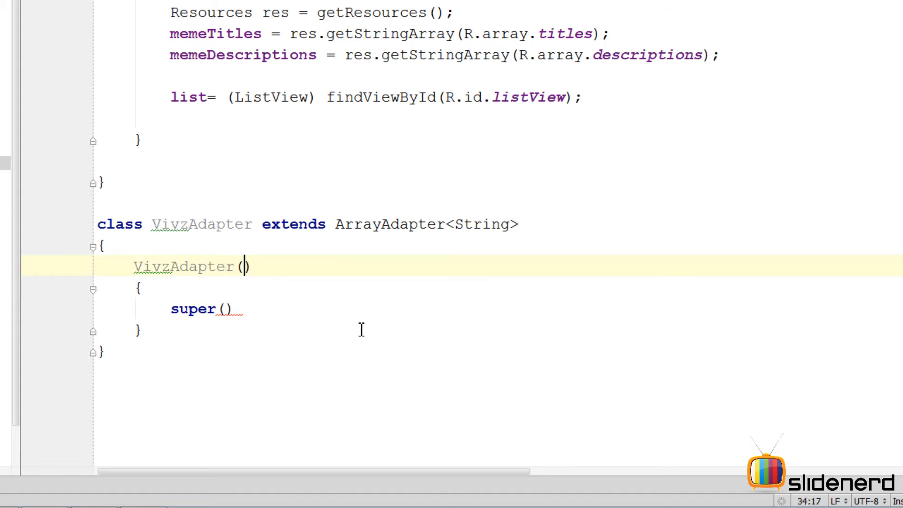
{"action": "type", "text": "Context c"}
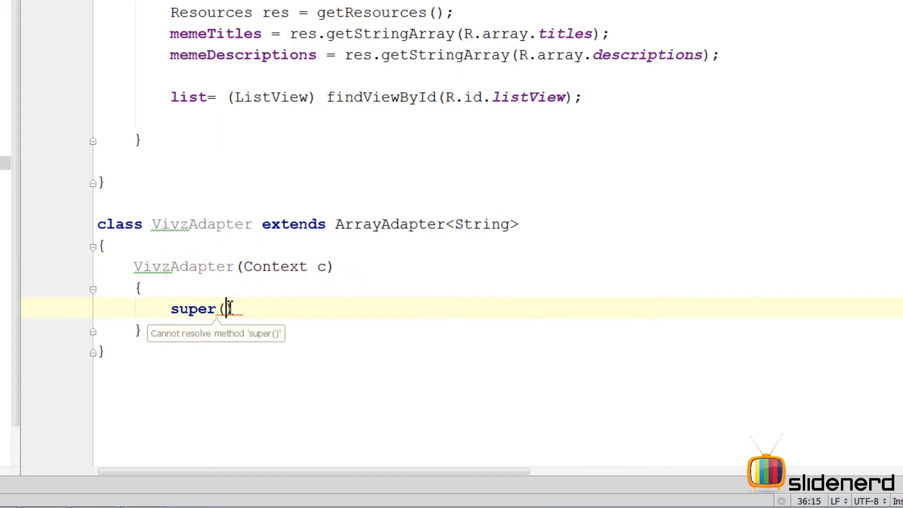
{"action": "type", "text": "c"}
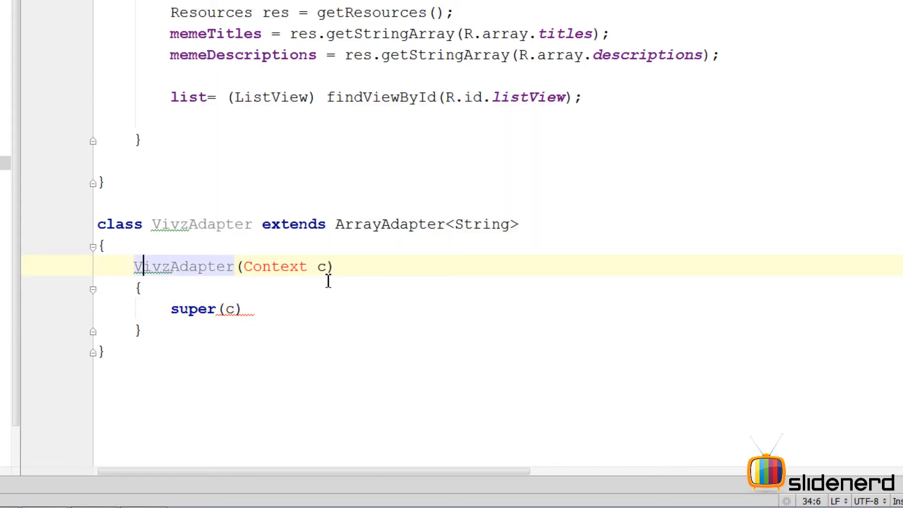
{"action": "type", "text": ","}
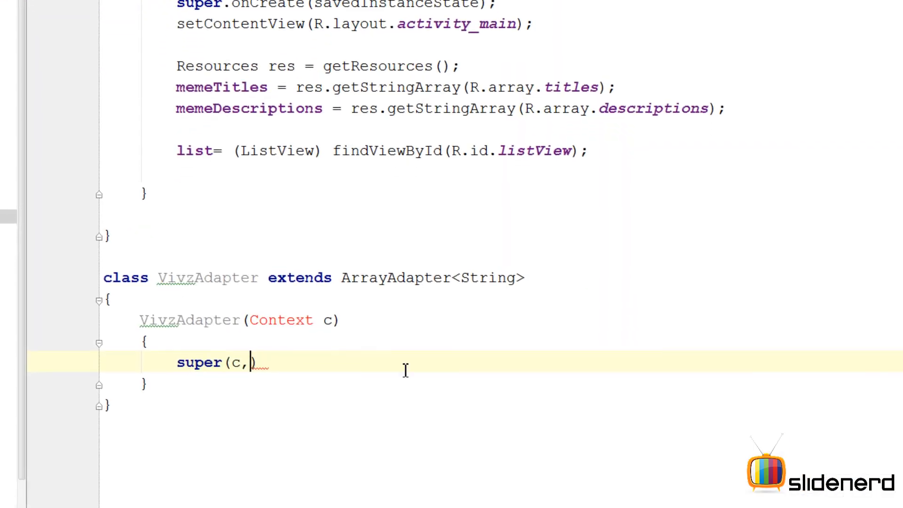
{"action": "type", "text": "R.layout."}
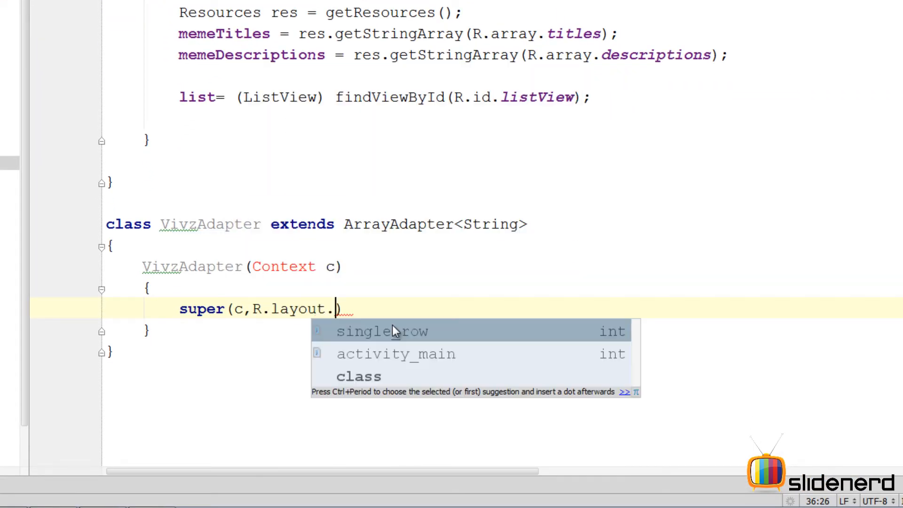
{"action": "left_click", "coordinate": [381, 331]}
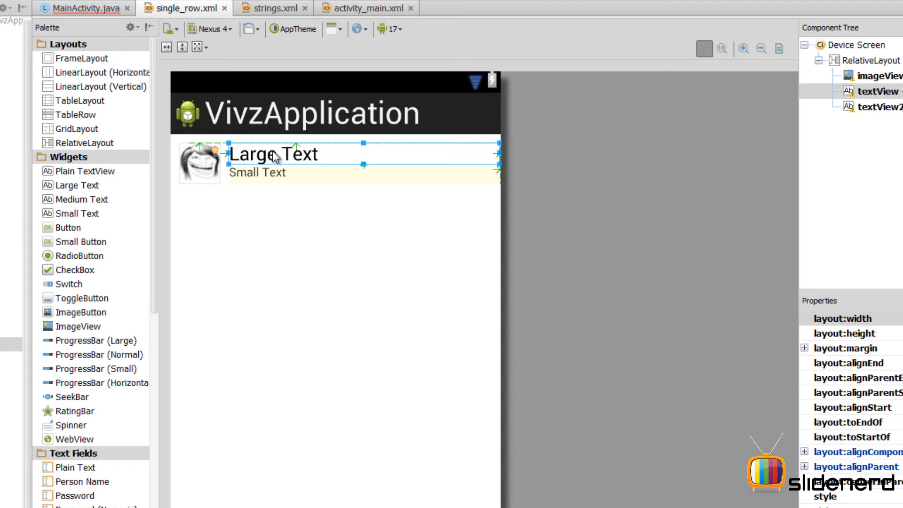
{"action": "mouse_move", "coordinate": [325, 157]}
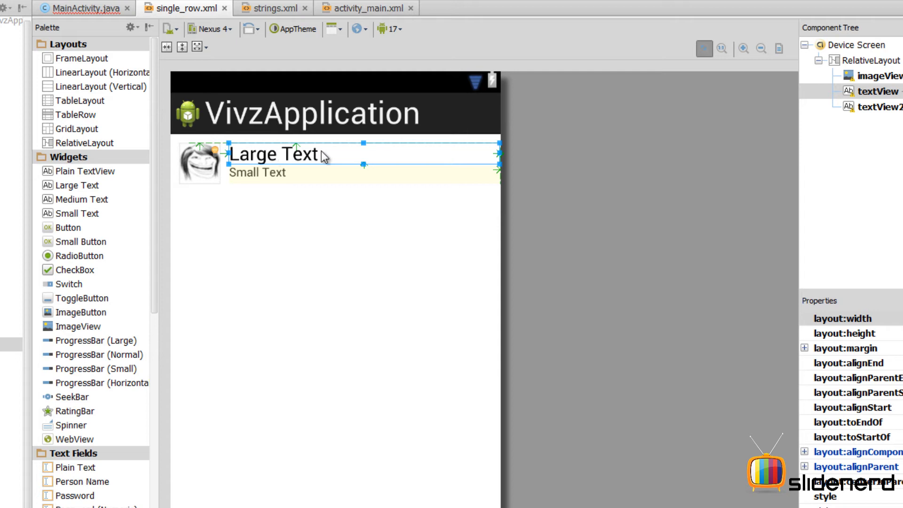
{"action": "left_click", "coordinate": [257, 172]}
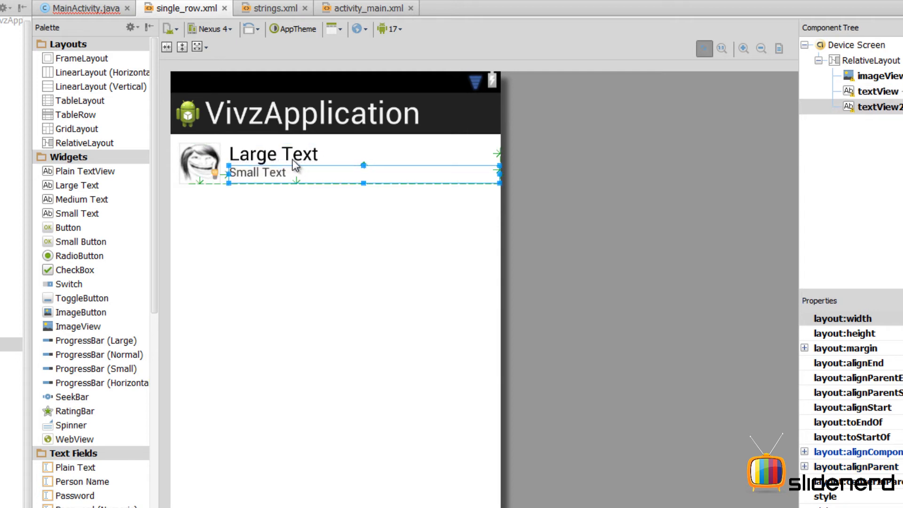
{"action": "left_click", "coordinate": [272, 154]}
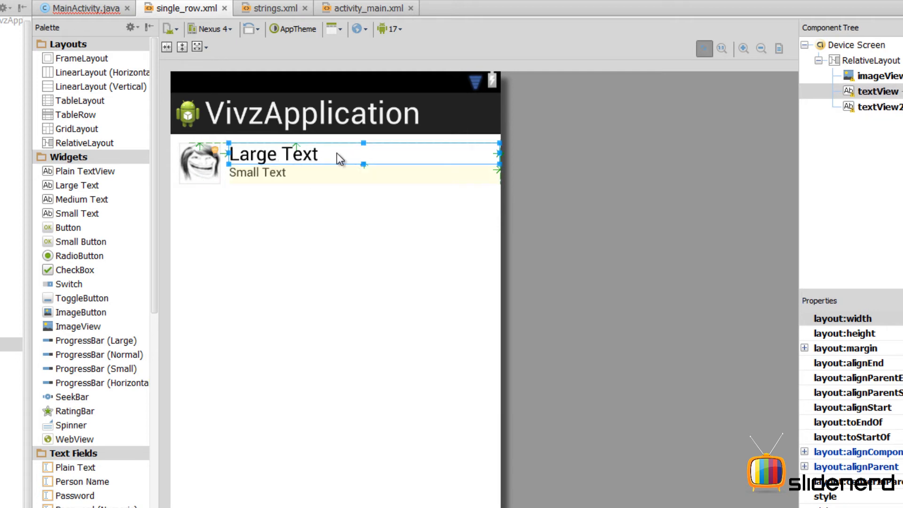
{"action": "mouse_move", "coordinate": [426, 162]}
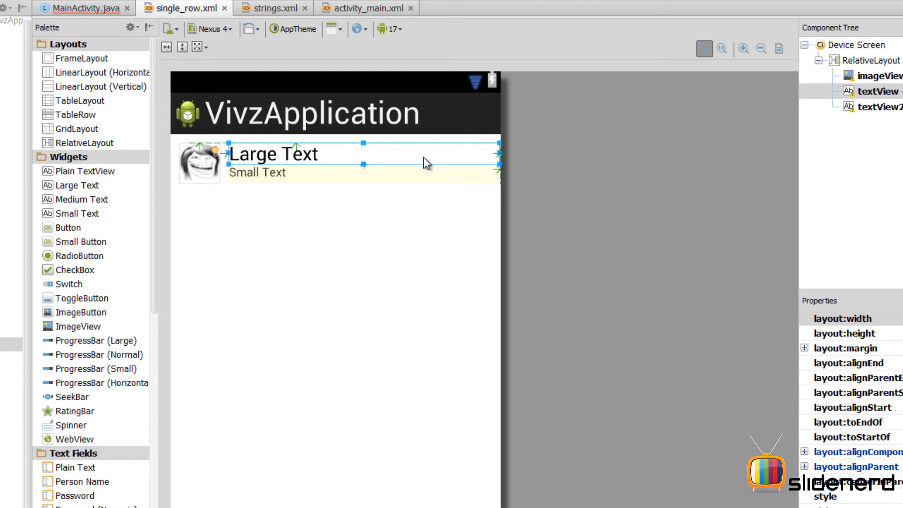
{"action": "left_click", "coordinate": [258, 173]}
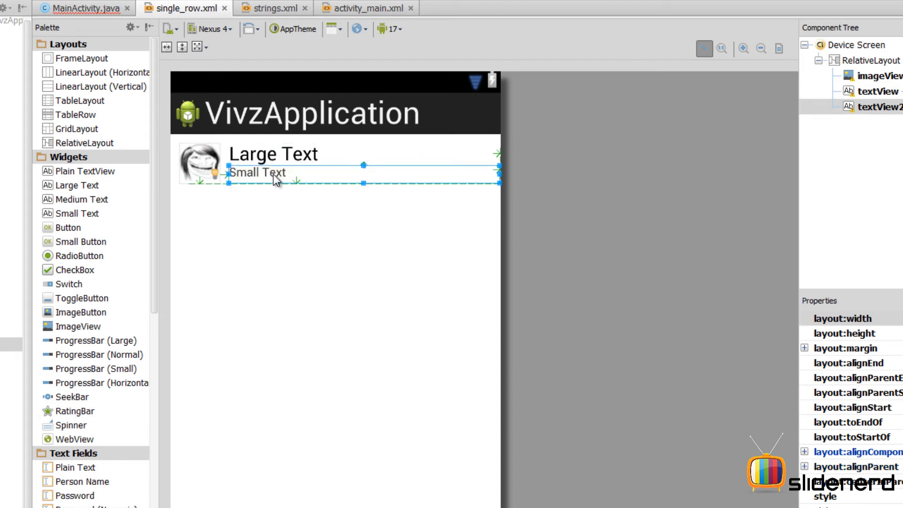
{"action": "mouse_move", "coordinate": [443, 182]}
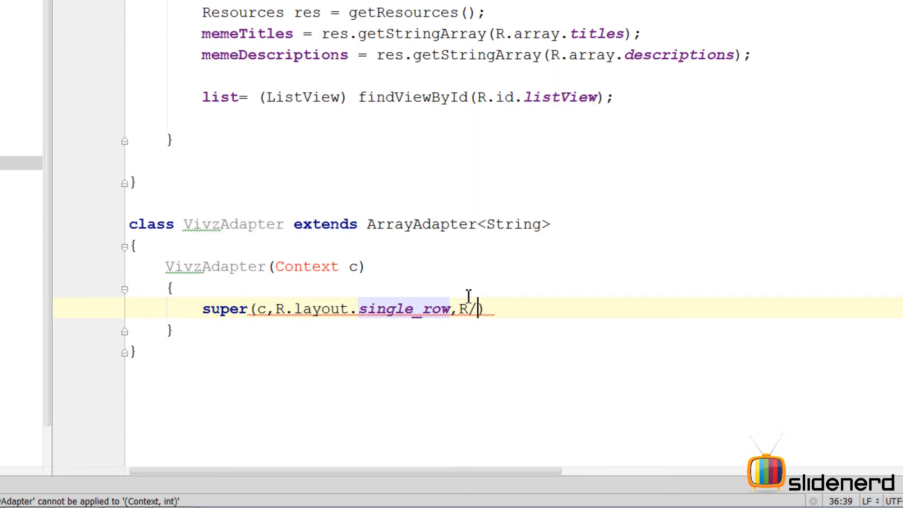
Step: Complete super(c, R.layout.single_row, R.id.textView, titles); with String[] titles as a parameter
{"action": "type", "text": "id.textView"}
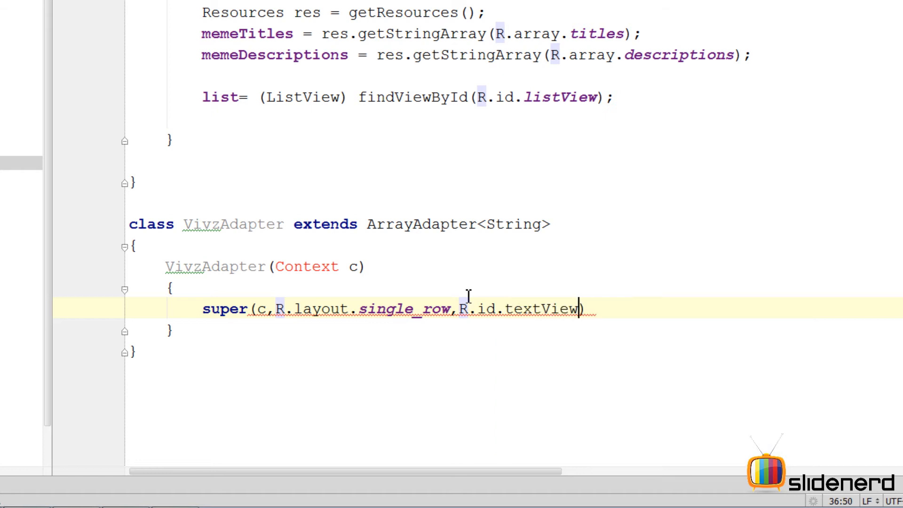
{"action": "type", "text": ","}
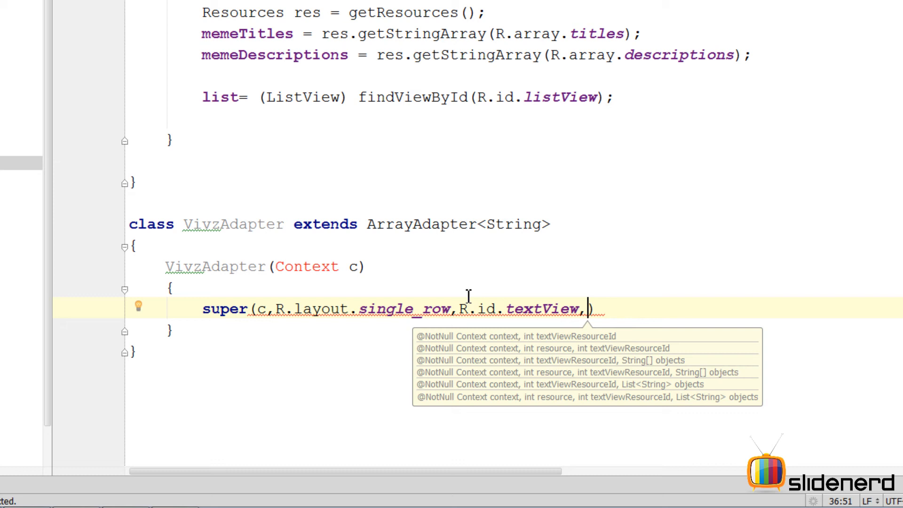
{"action": "type", "text": "titles"}
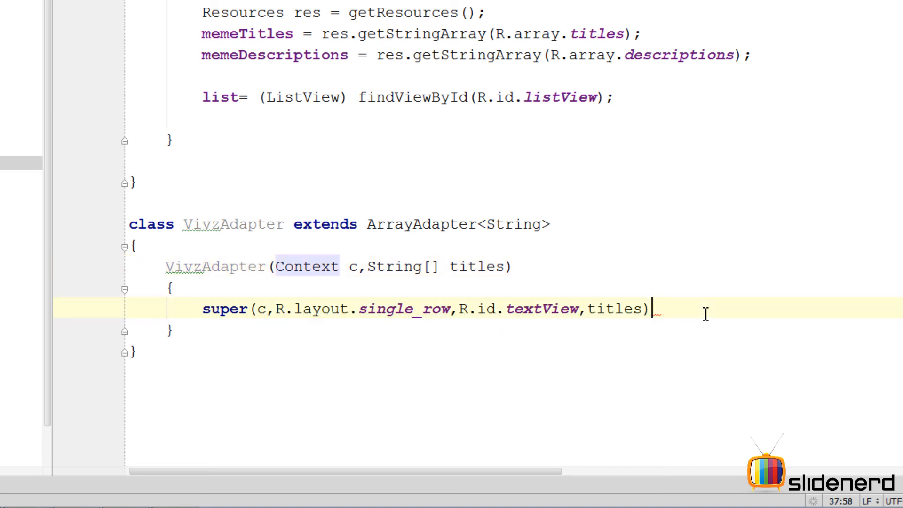
{"action": "type", "text": ";"}
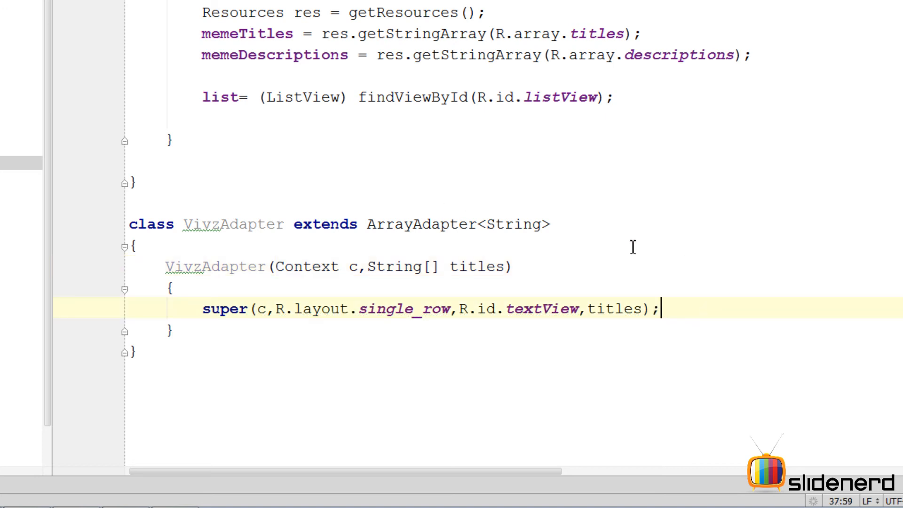
{"action": "mouse_move", "coordinate": [360, 247]}
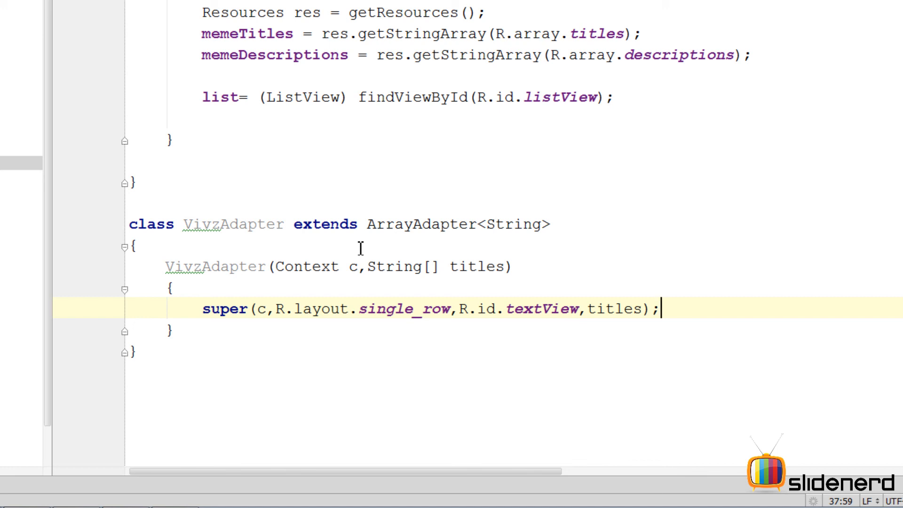
{"action": "mouse_move", "coordinate": [376, 253]}
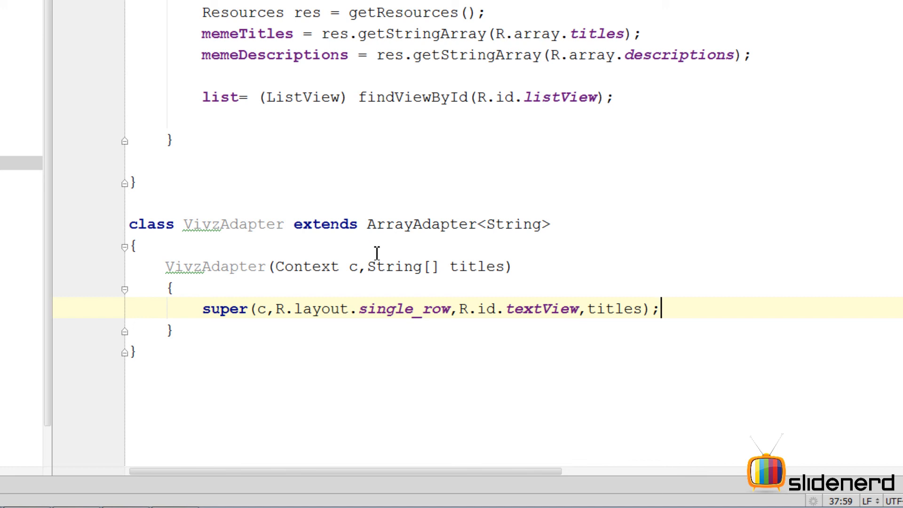